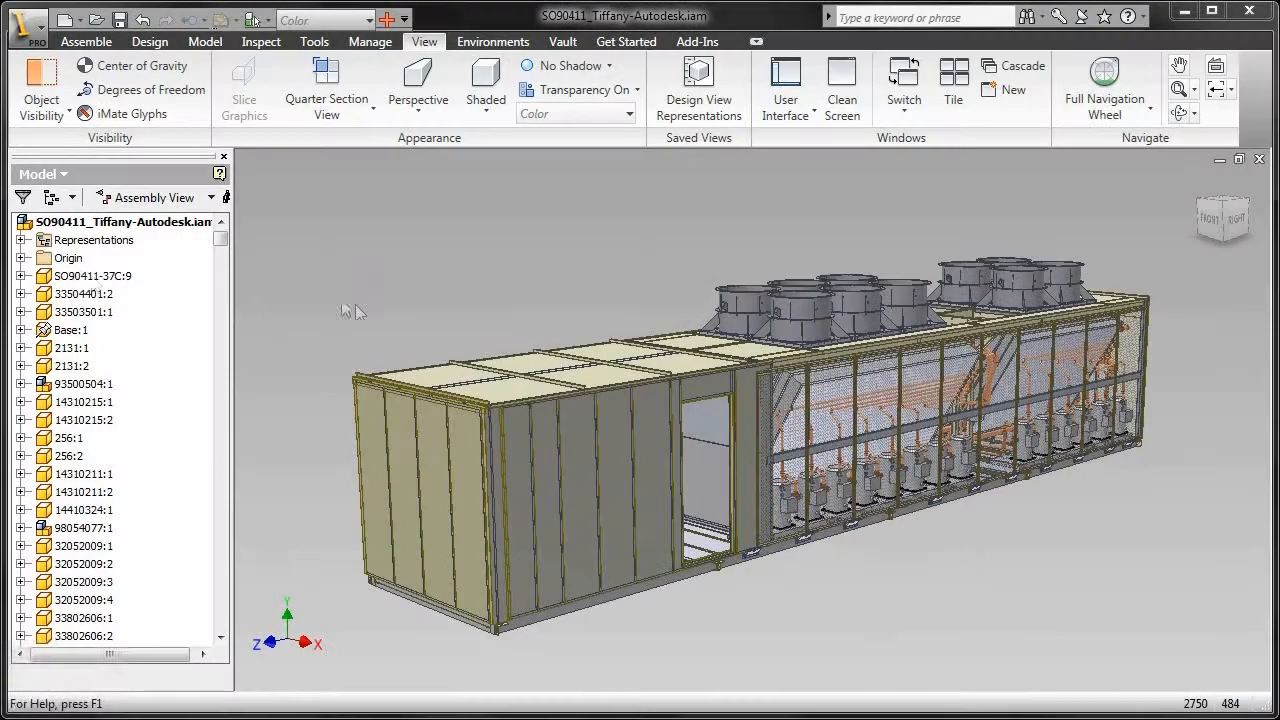
- Add a new Level of Detail representation under Representations and name it AECX
left_click(16, 240)
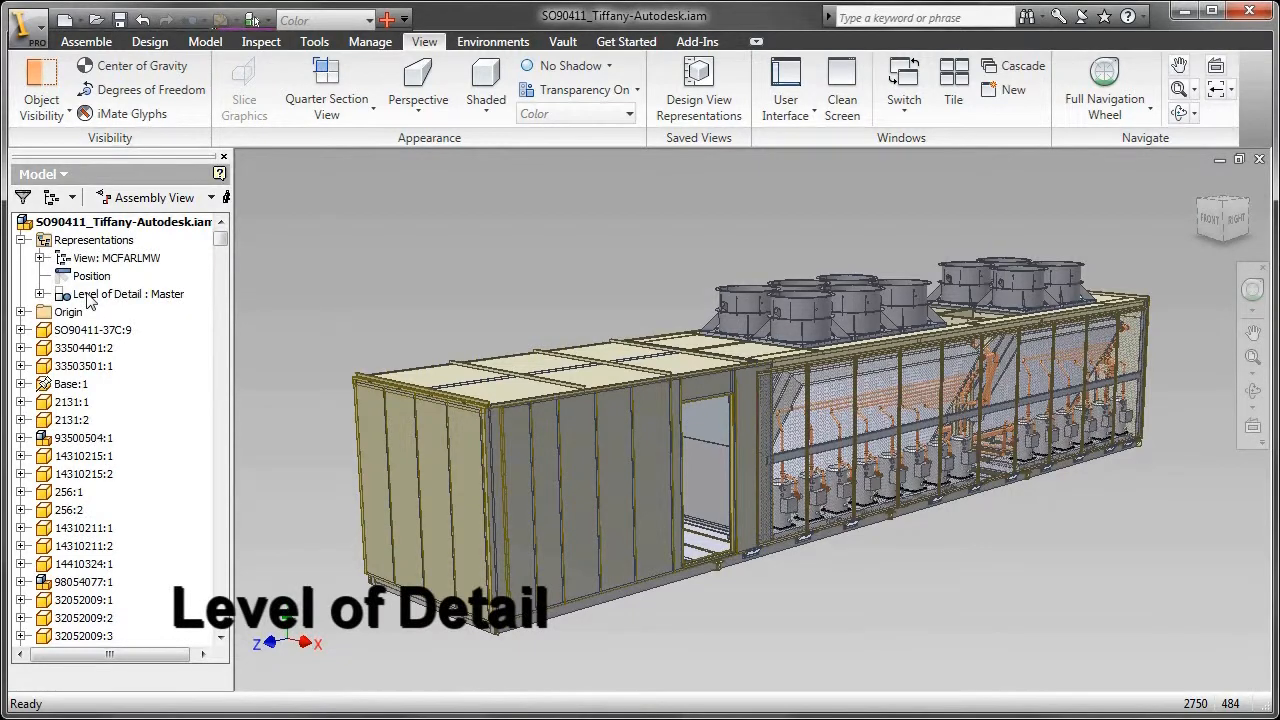
left_click(128, 292)
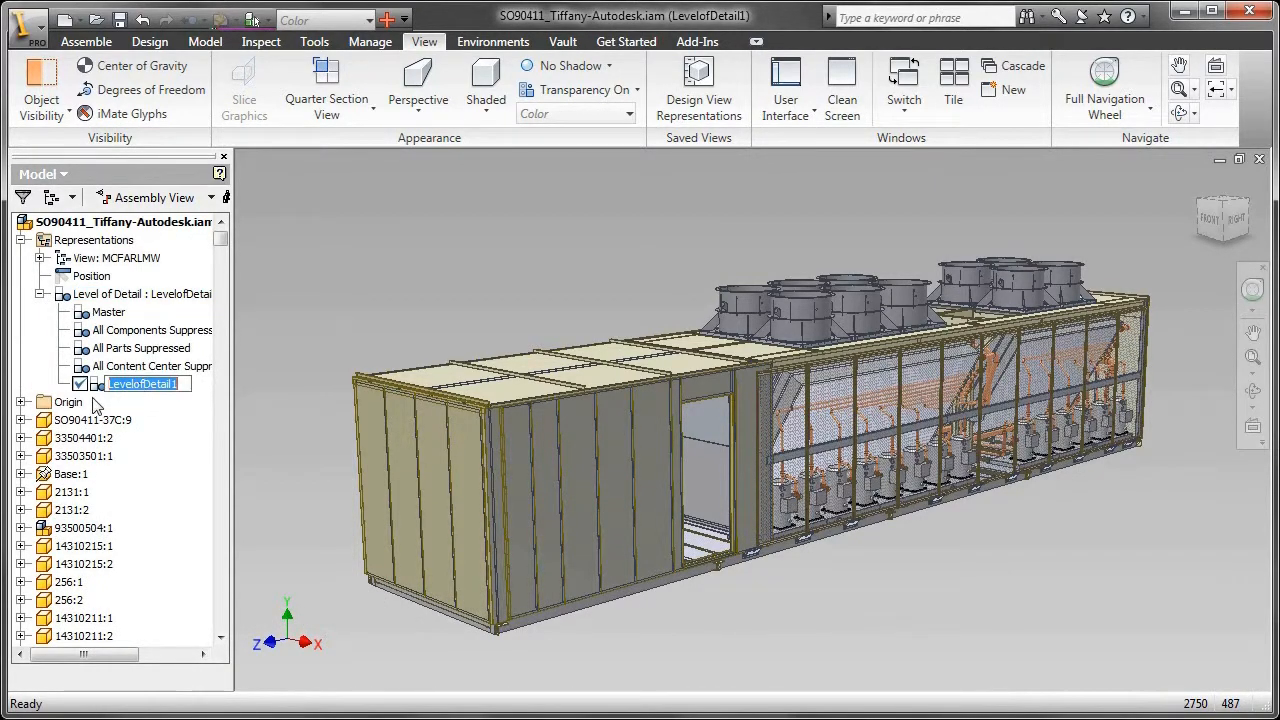
type("AECX")
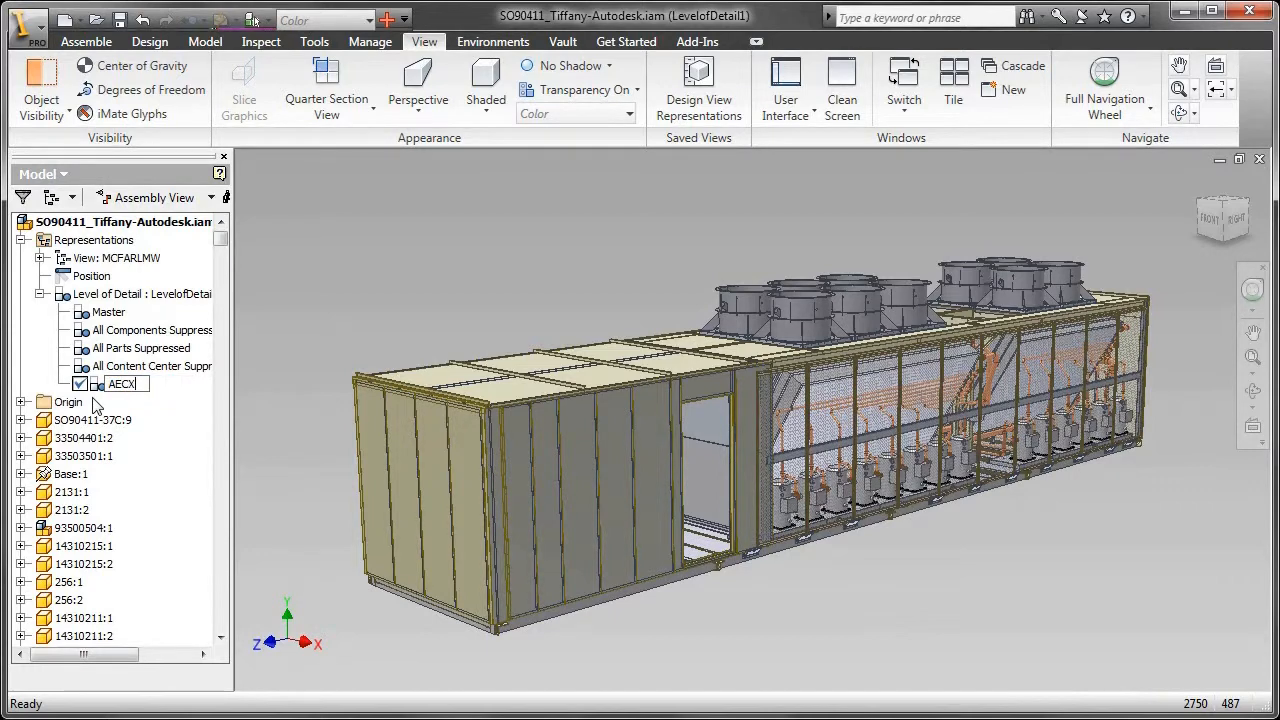
left_click(120, 384)
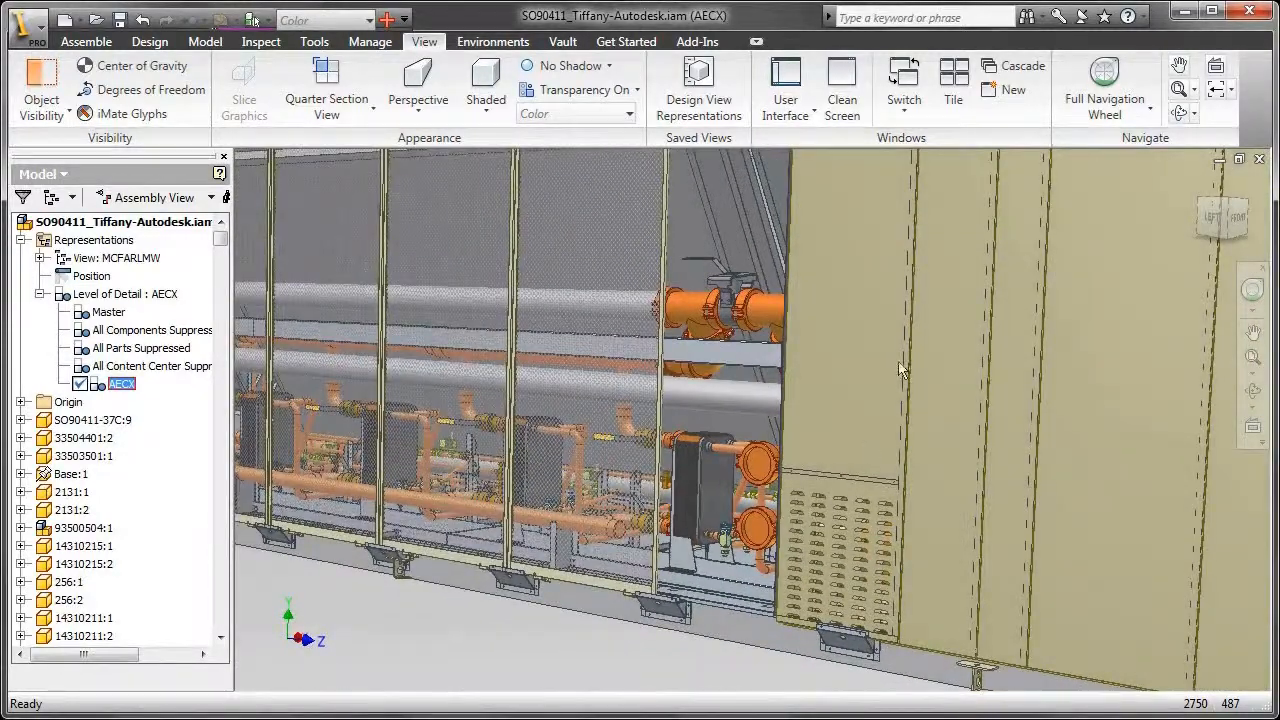
- Switch to orthographic projection and suppress the selected interior pipework components
right_click(862, 456)
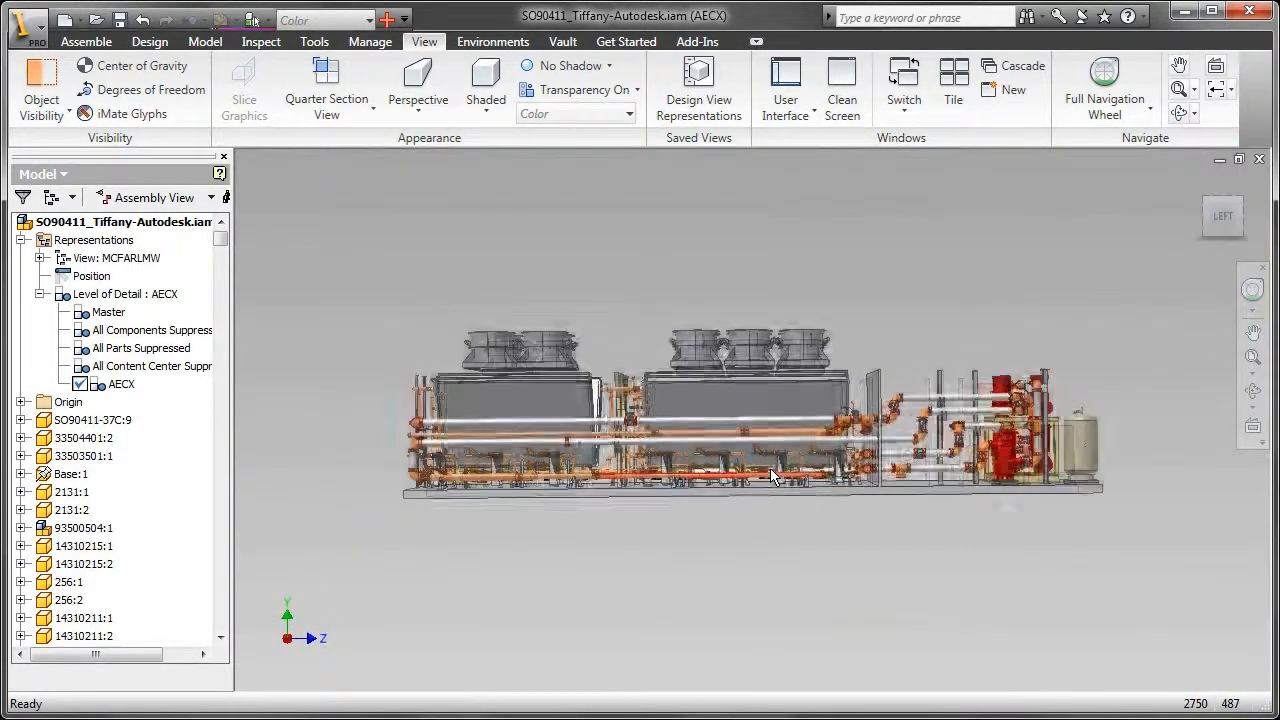
left_click(416, 100)
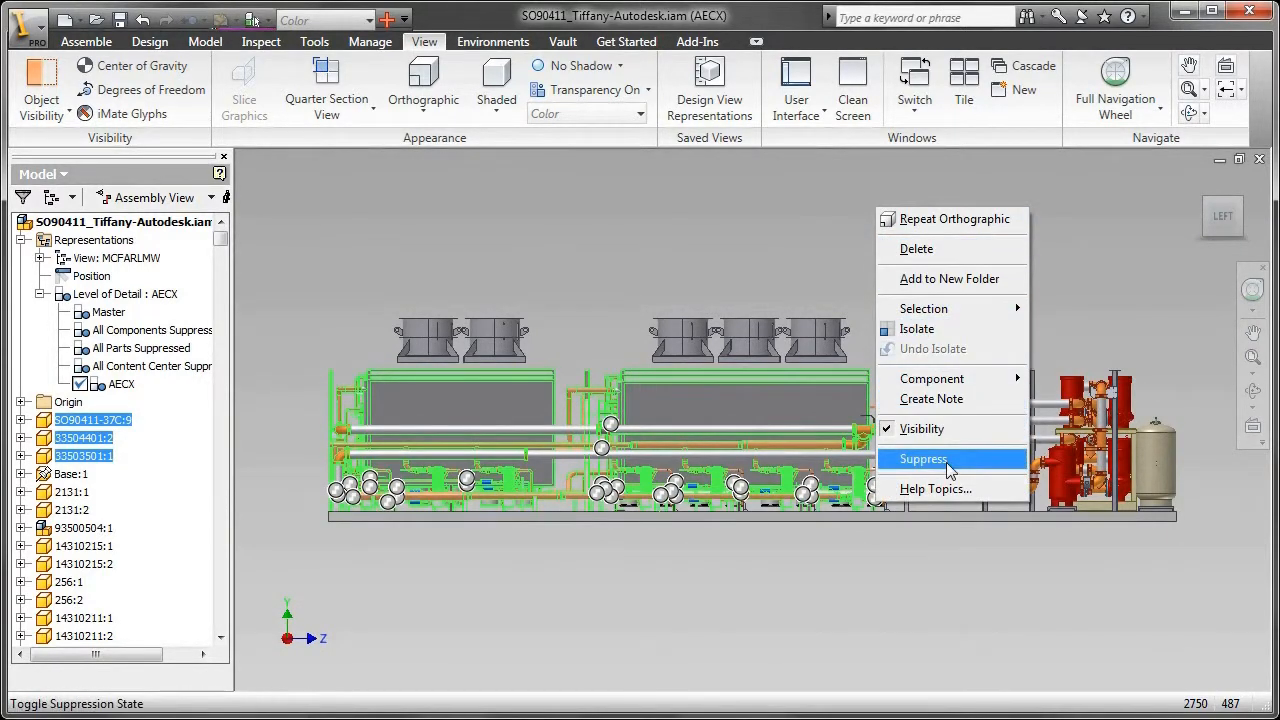
left_click(920, 458)
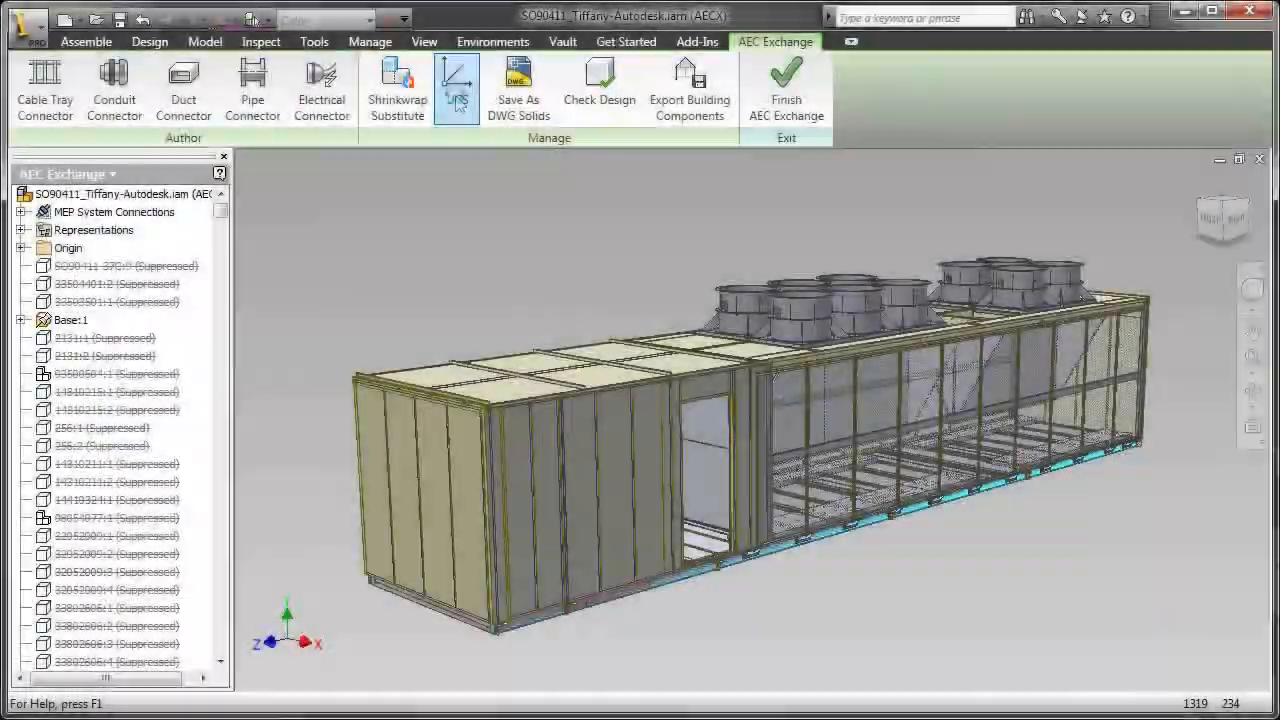
- Zoom on the orange pipe outlets and start the Pipe Connector tool in AEC Exchange
left_click(456, 84)
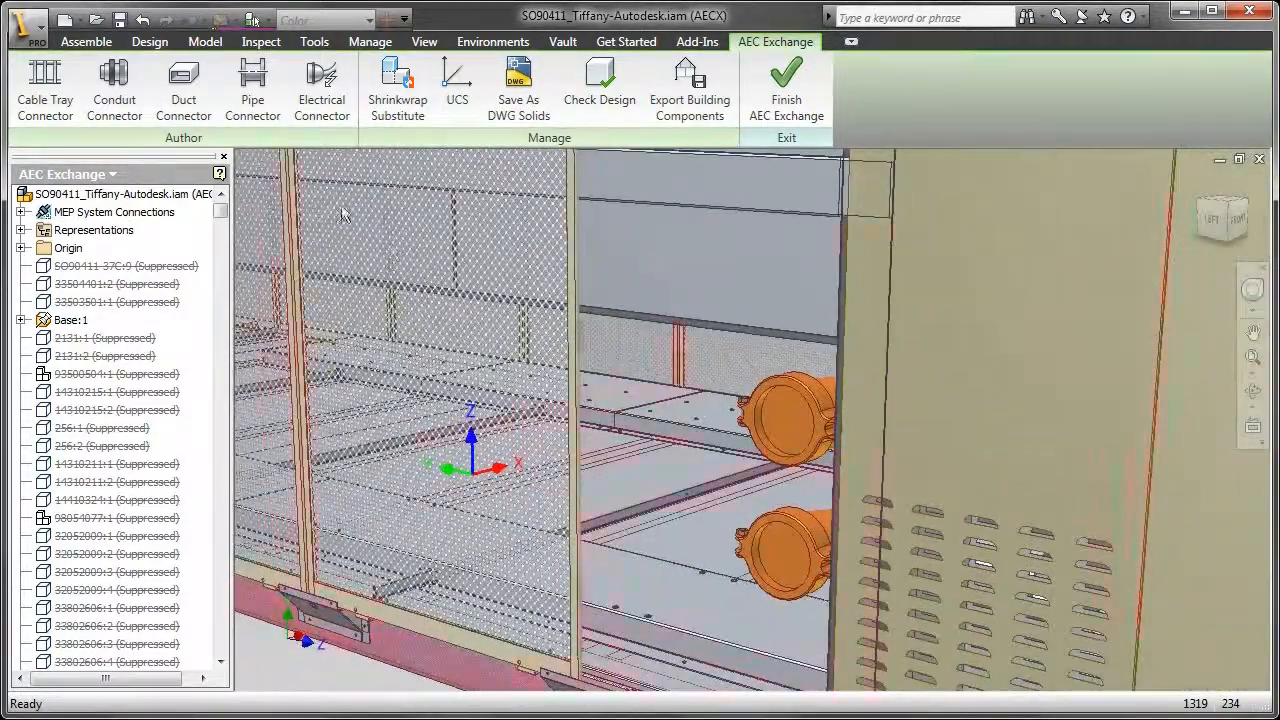
left_click(252, 88)
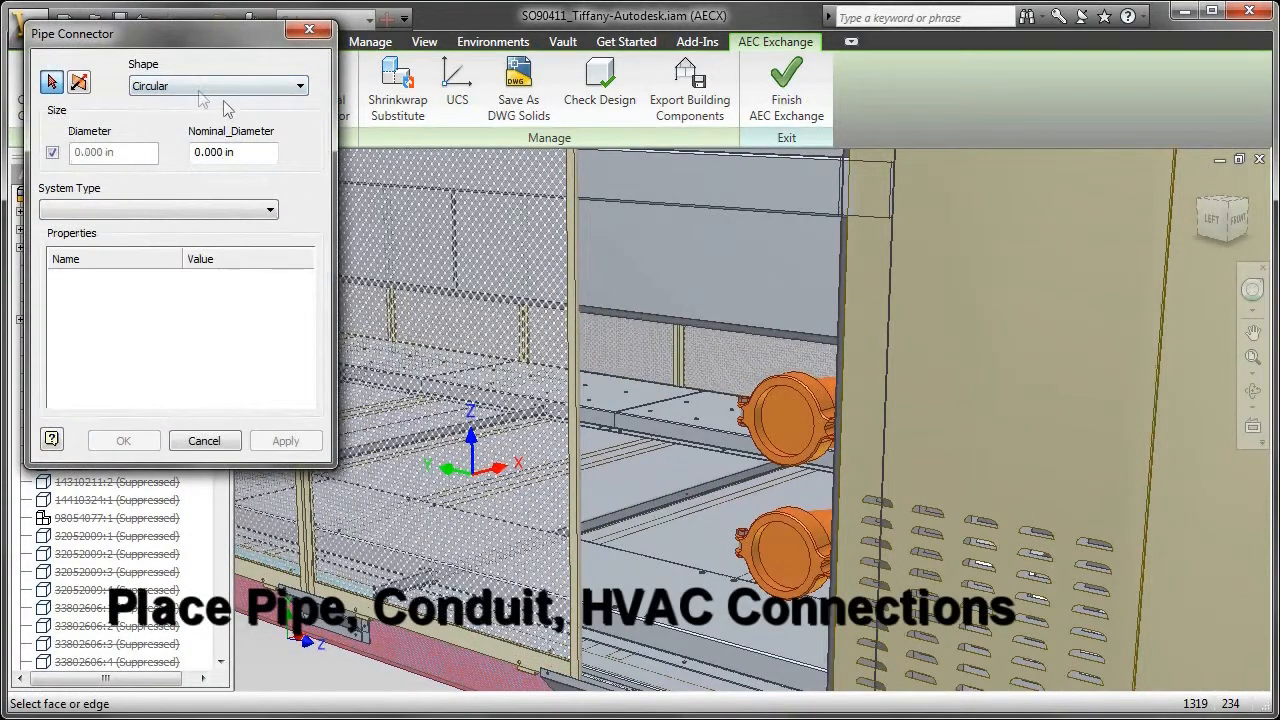
- Place a 5-inch Domestic Cold Water connector with outward flow on the upper orange outlet
left_click(784, 420)
type("5")
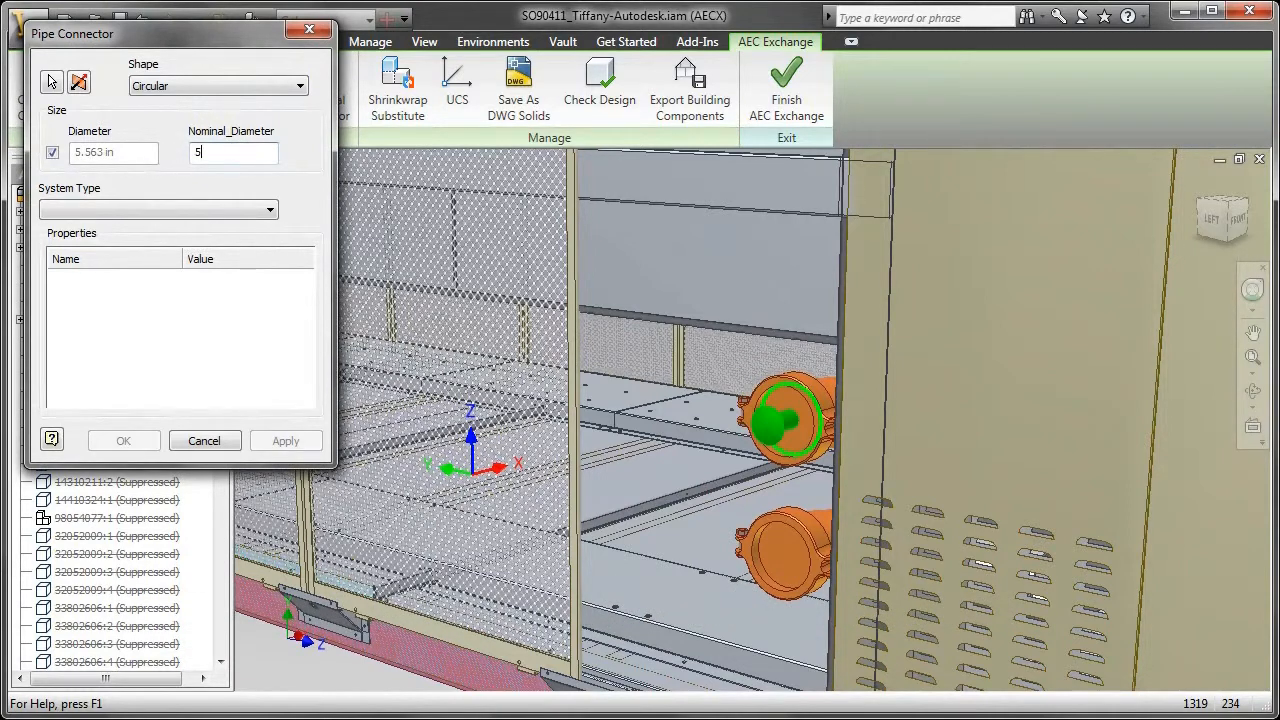
left_click(270, 210)
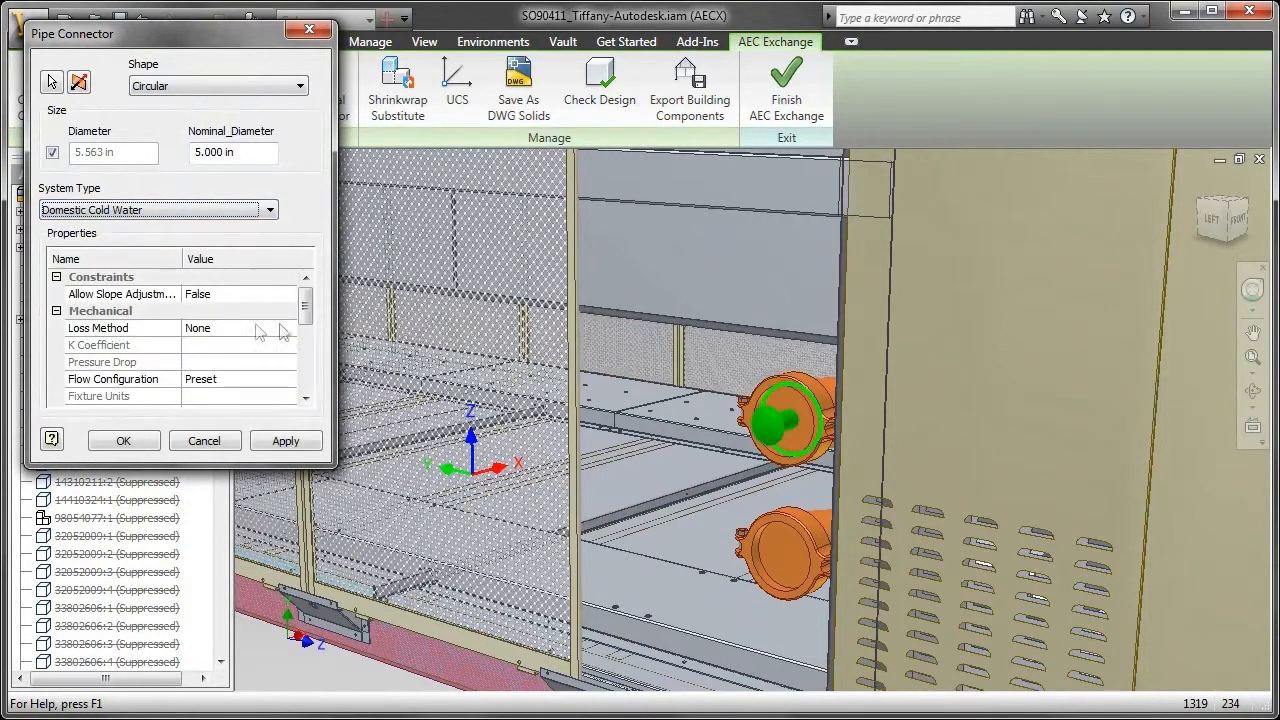
scroll("down", 3)
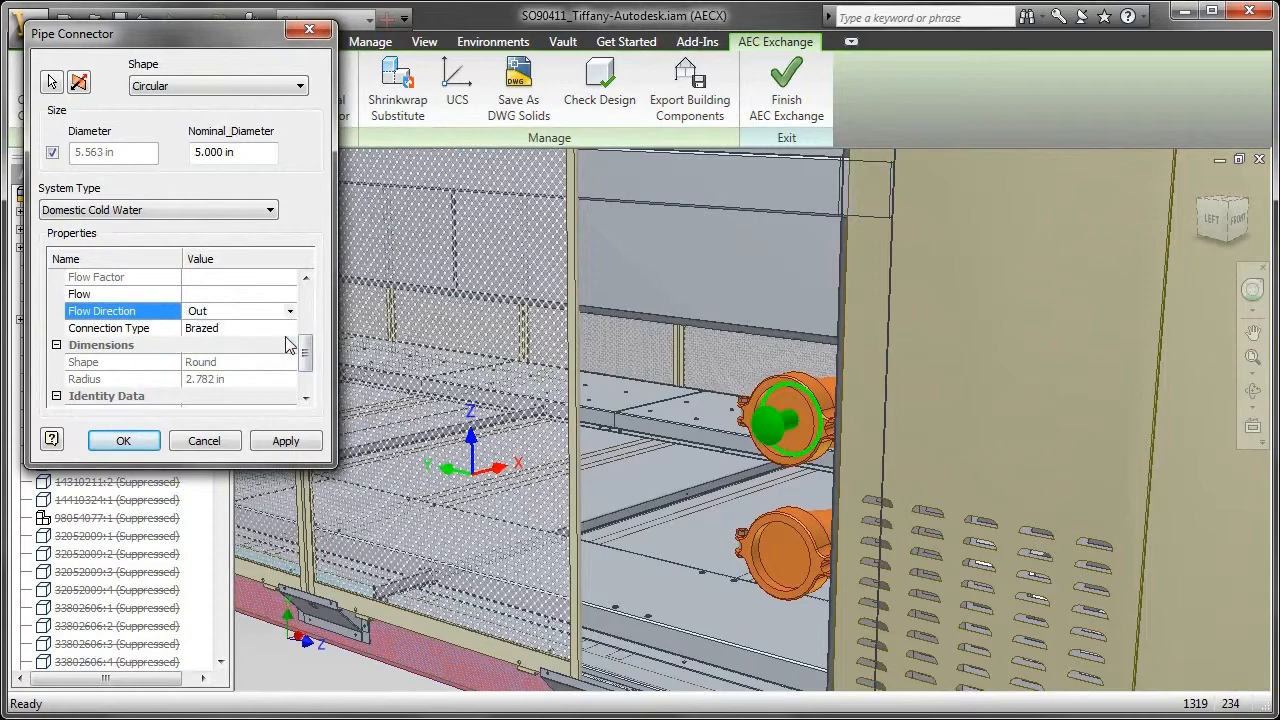
left_click(290, 328)
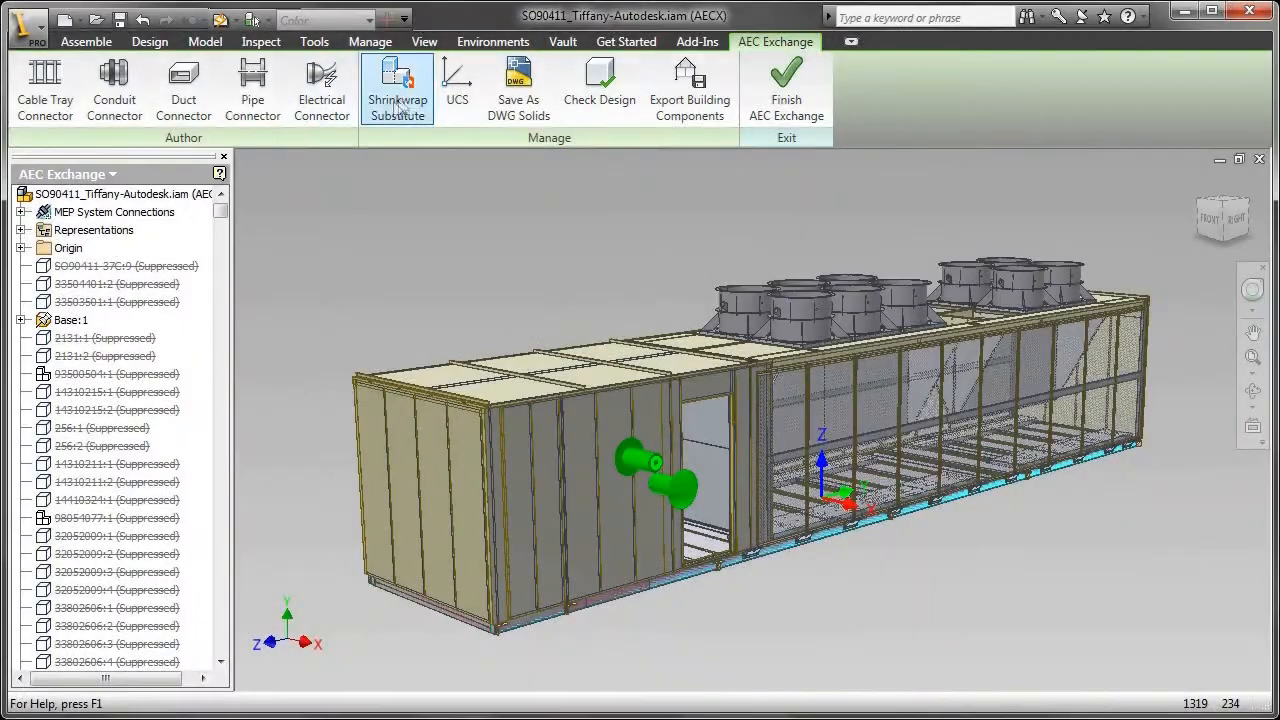
- Create a shrinkwrap substitute removing hidden whole parts (10%), patching all holes, previewed and accepted
left_click(396, 90)
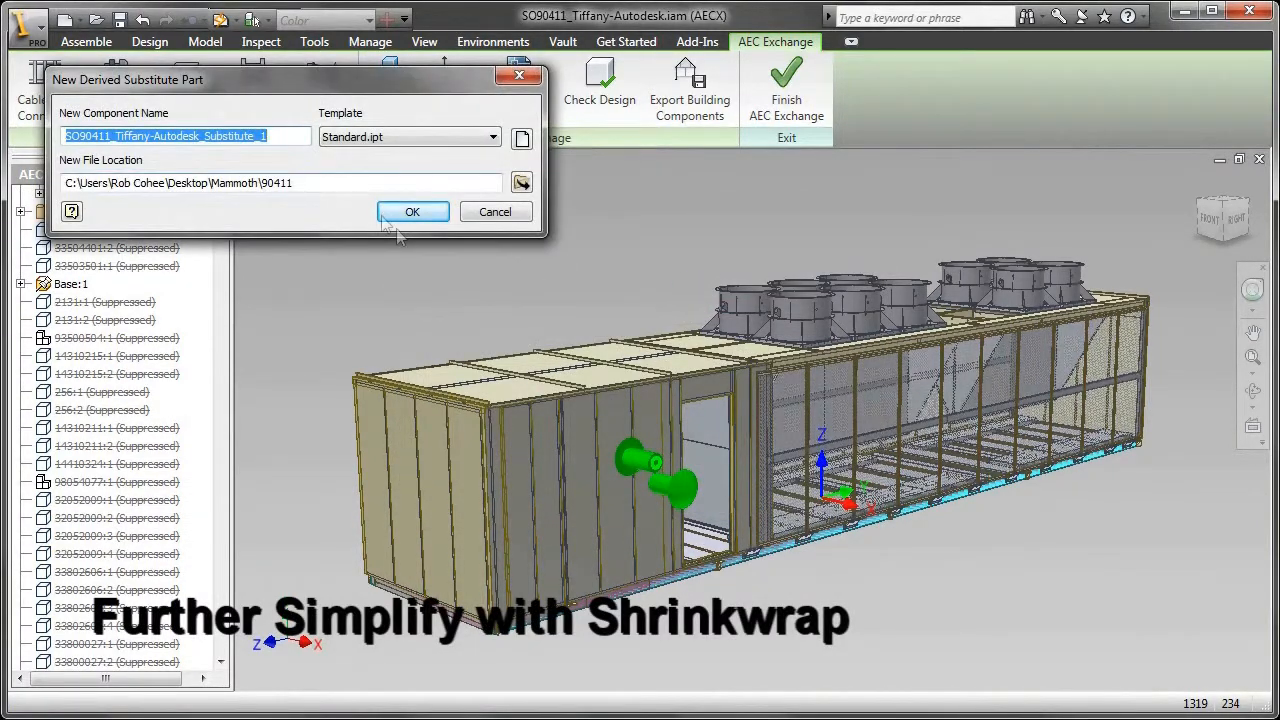
left_click(412, 212)
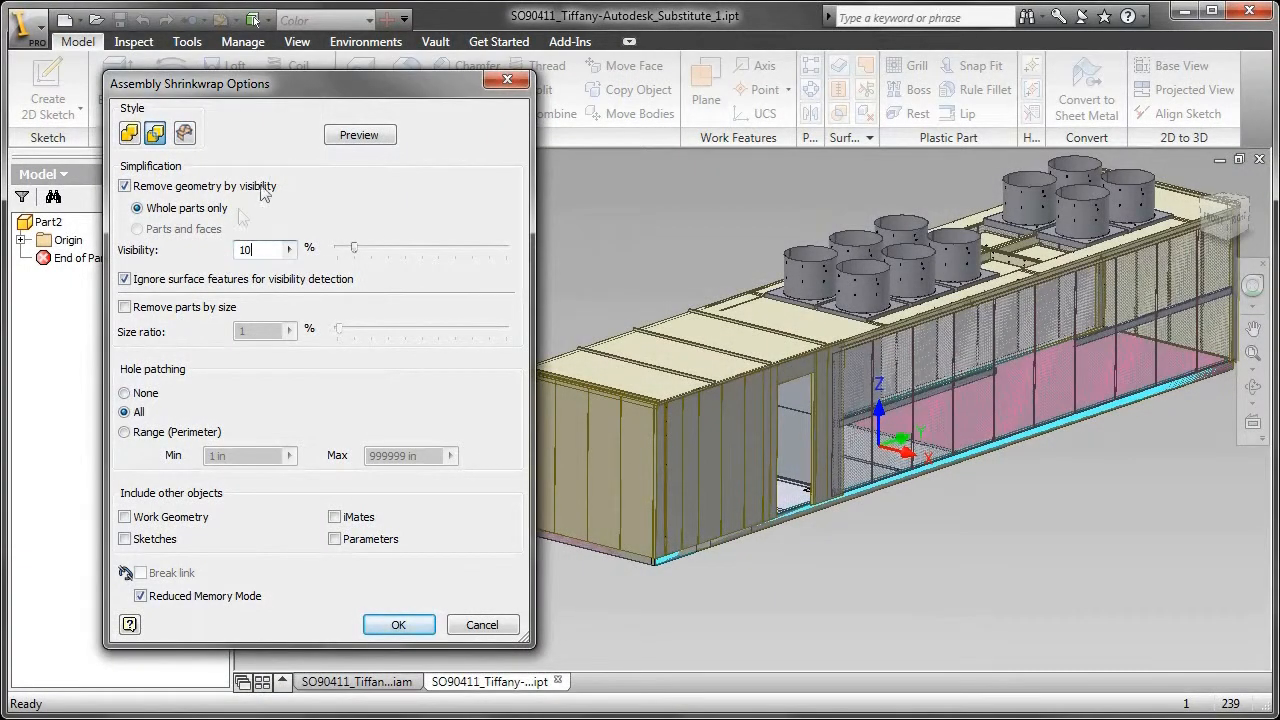
left_click(360, 134)
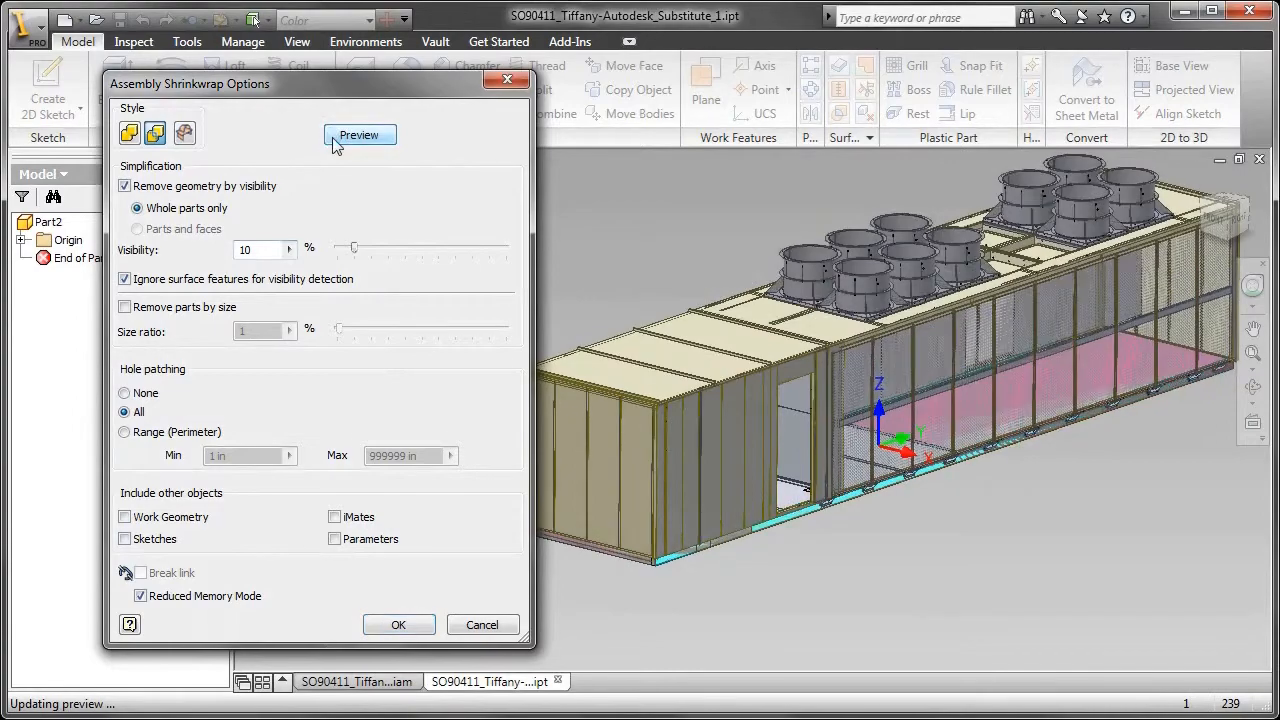
left_click(360, 136)
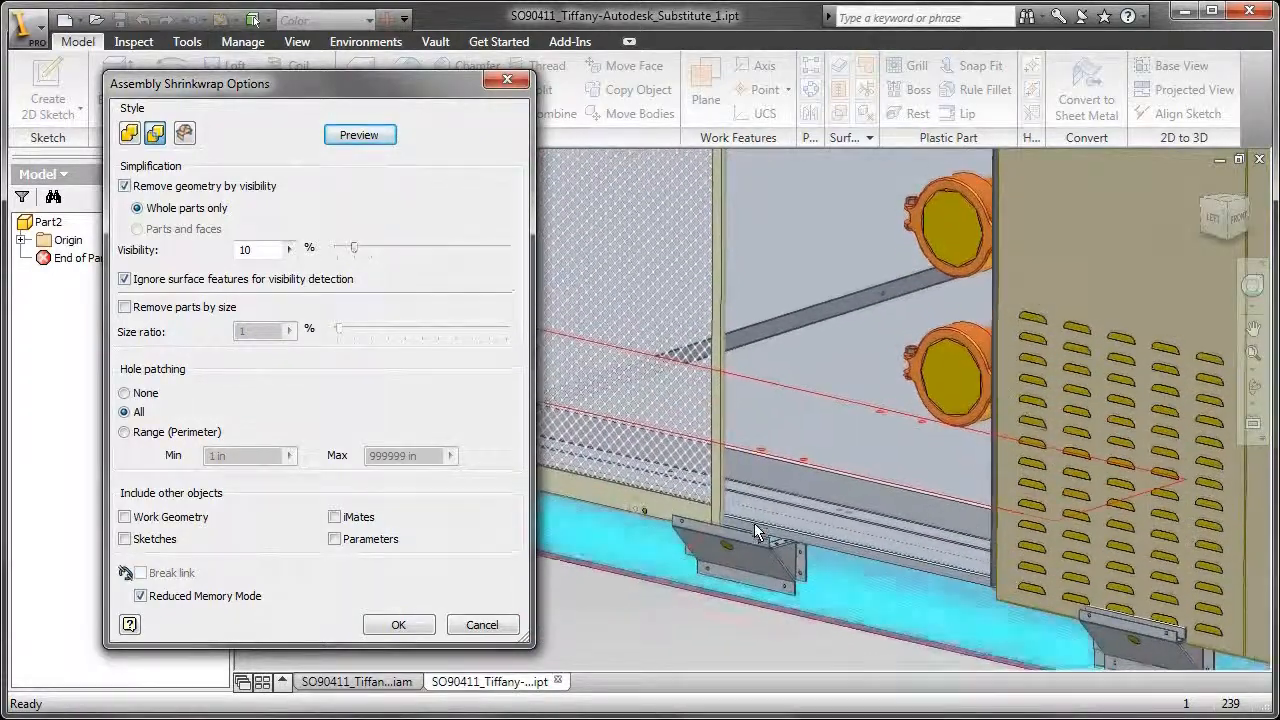
left_click(360, 136)
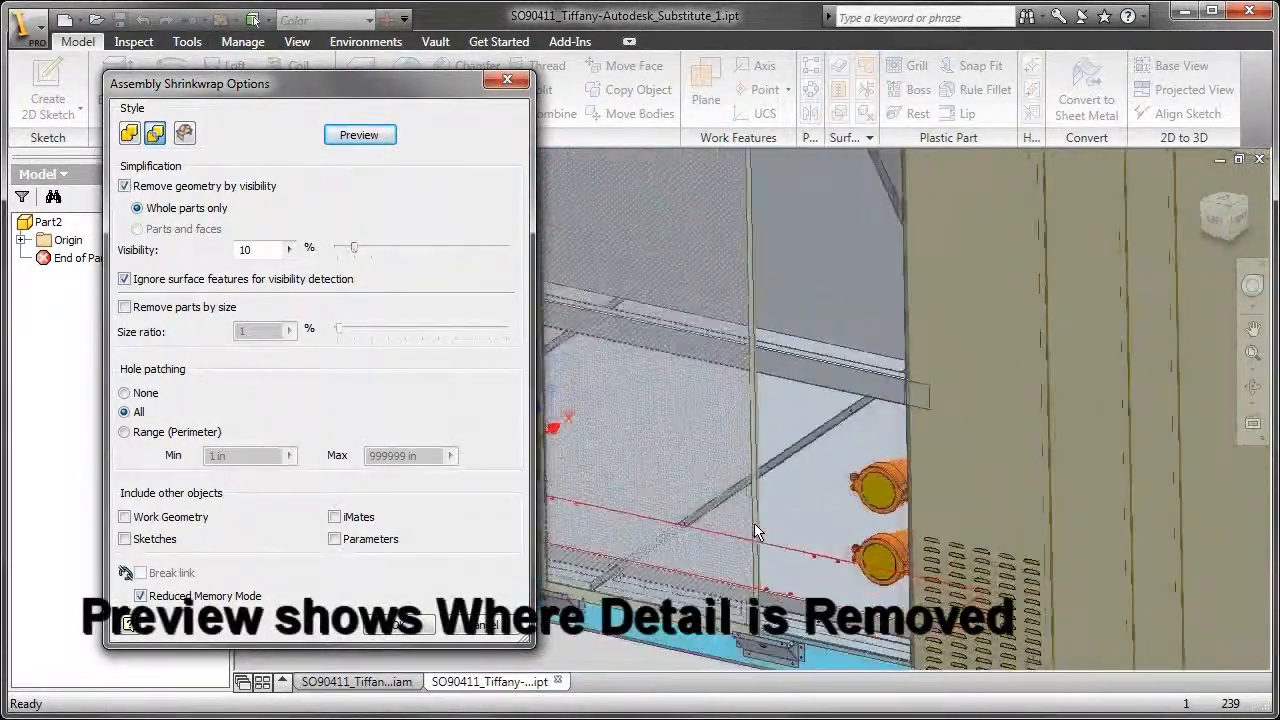
left_click(360, 134)
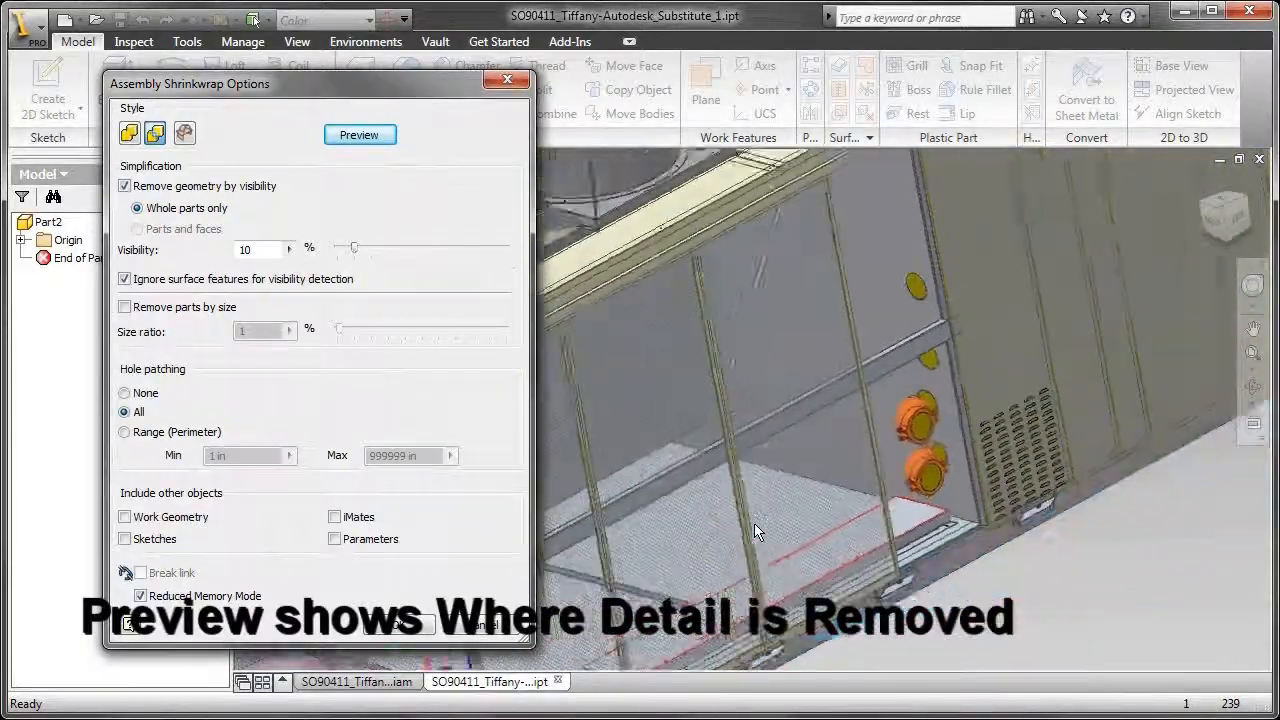
left_click(360, 134)
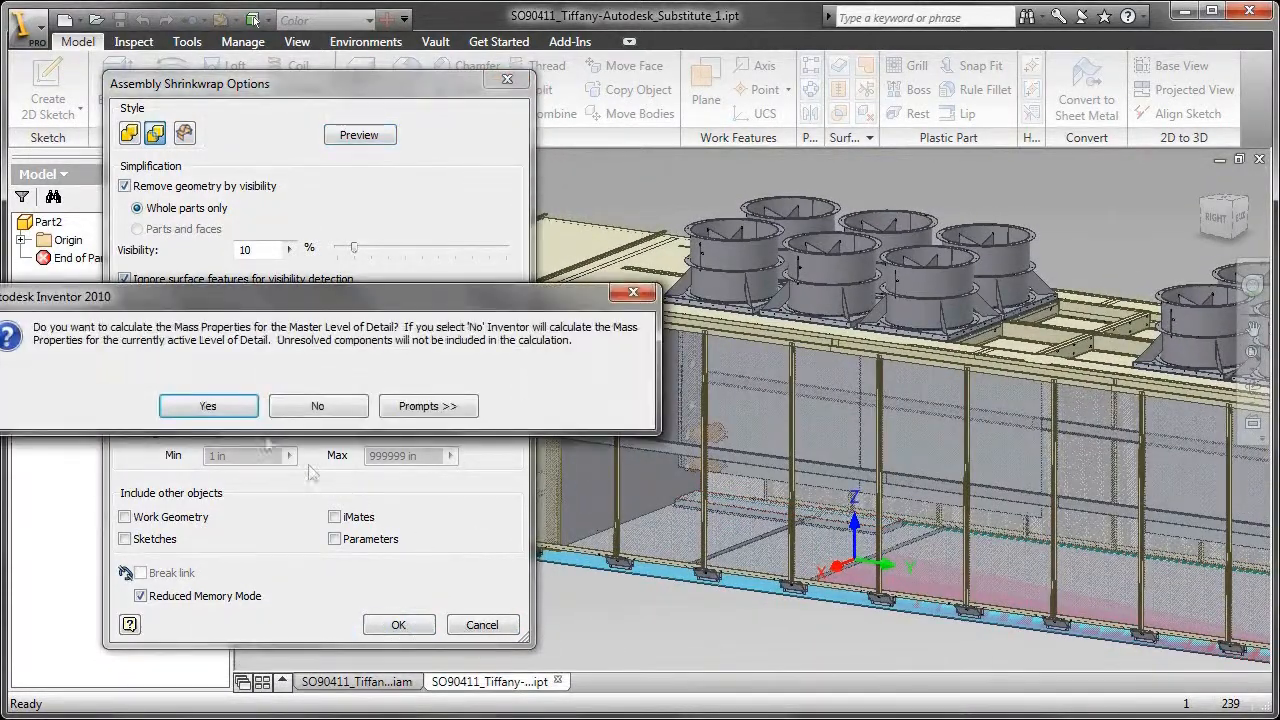
- Answer the mass properties prompt so the substitute level of detail becomes active
left_click(208, 404)
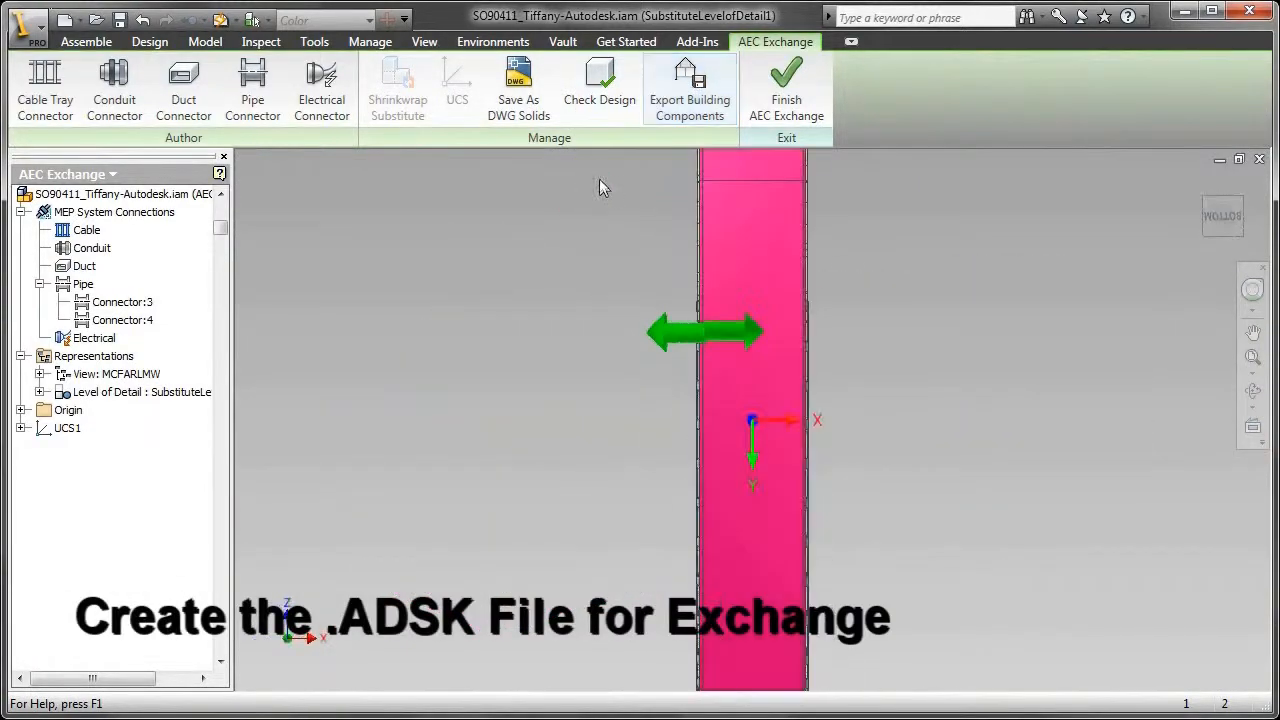
- Start Export Building Components and orient the export to named UCS1
left_click(688, 88)
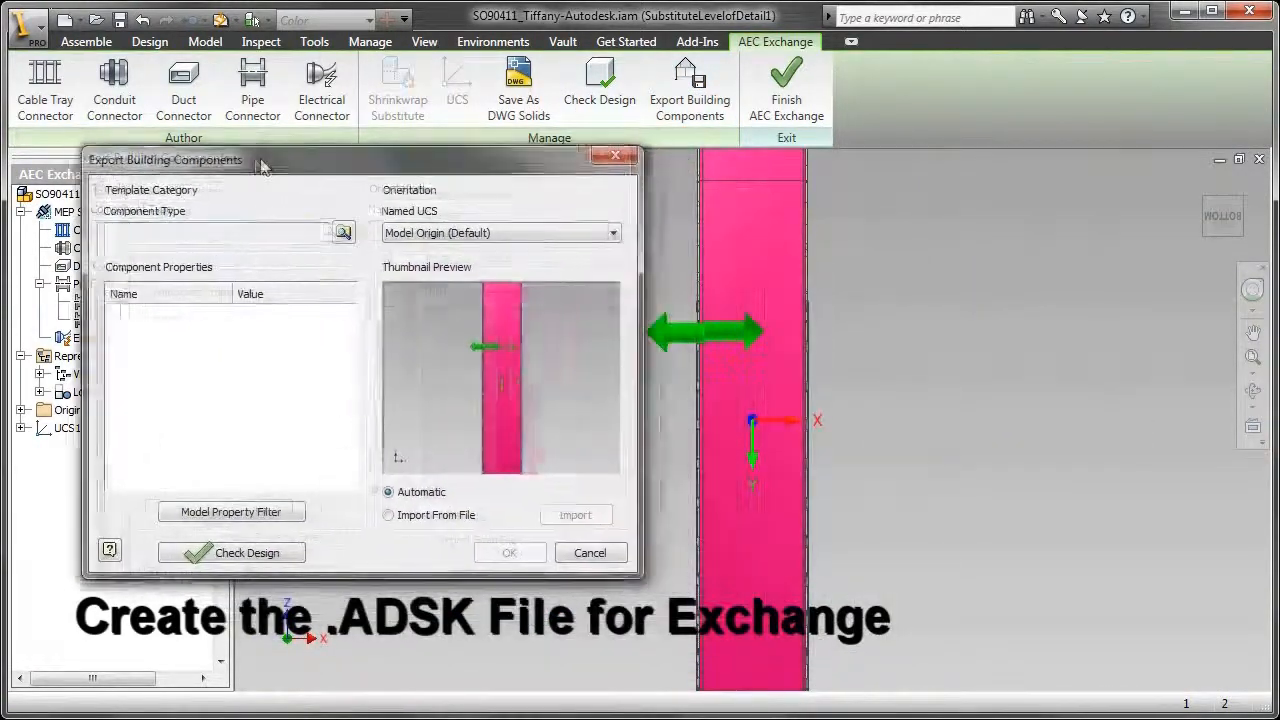
left_click(600, 232)
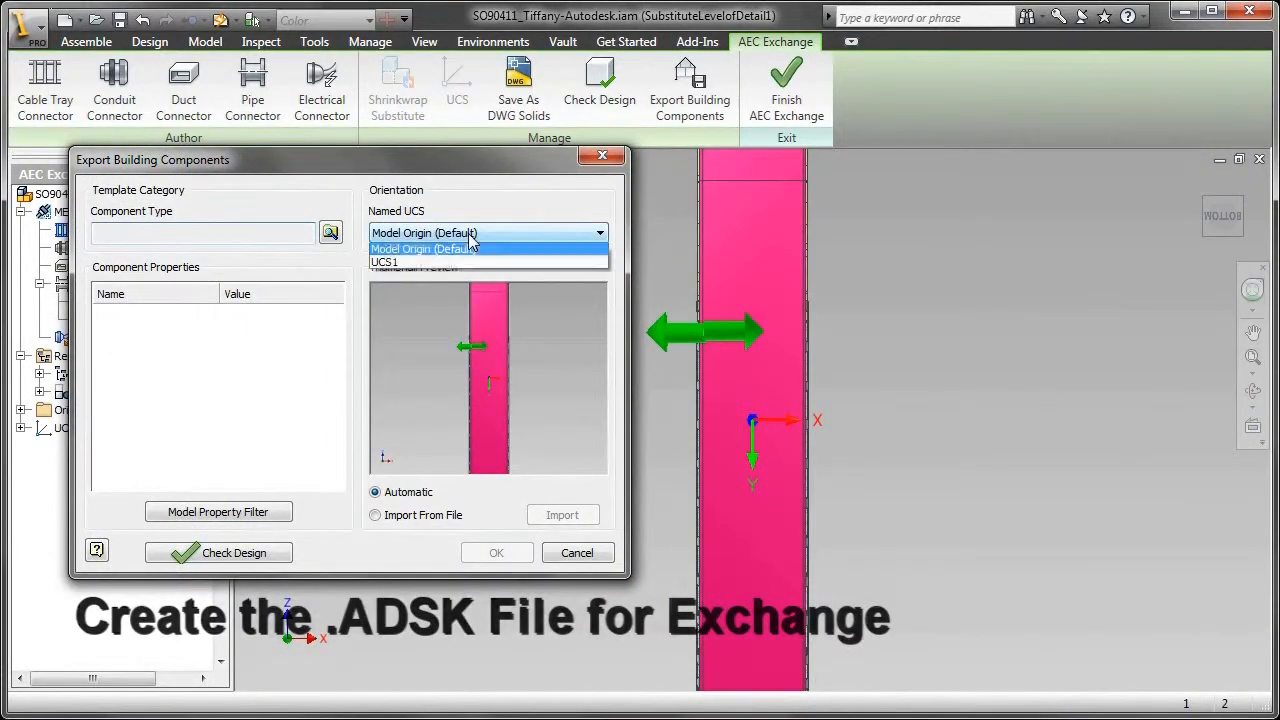
left_click(384, 262)
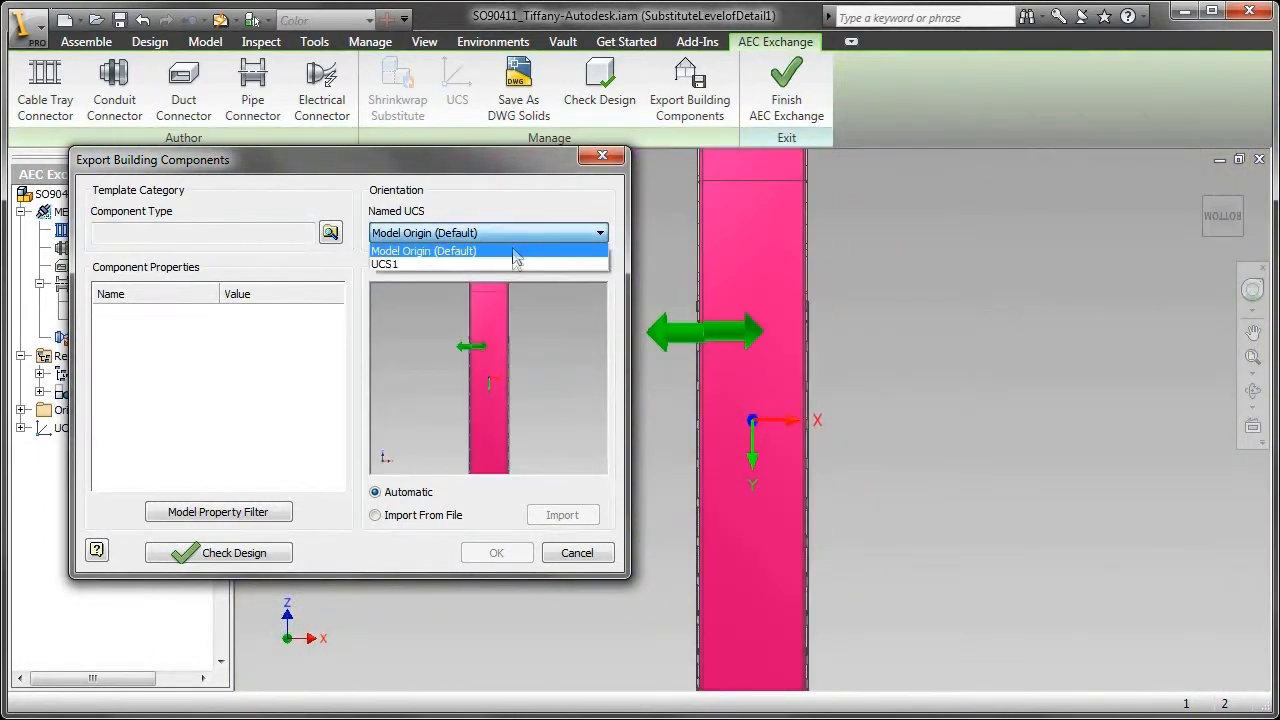
left_click(384, 264)
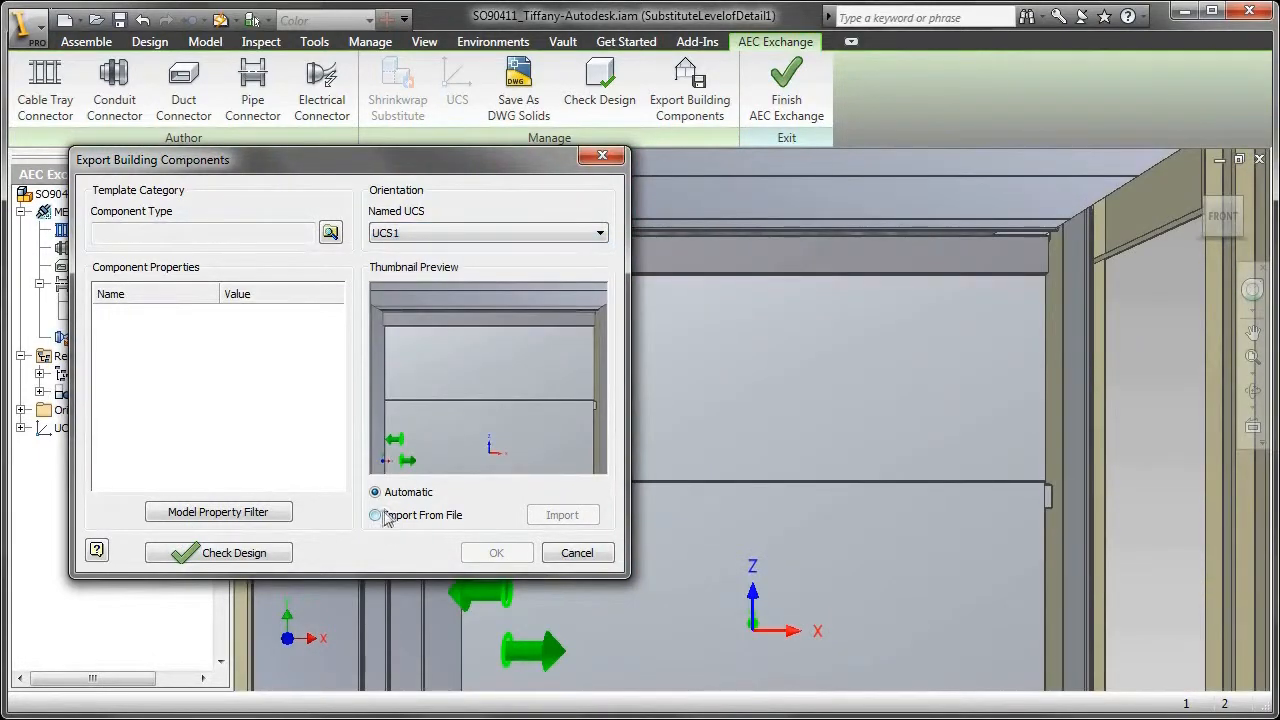
- Import INVBIM2.jpg from file as the component's thumbnail image
left_click(376, 514)
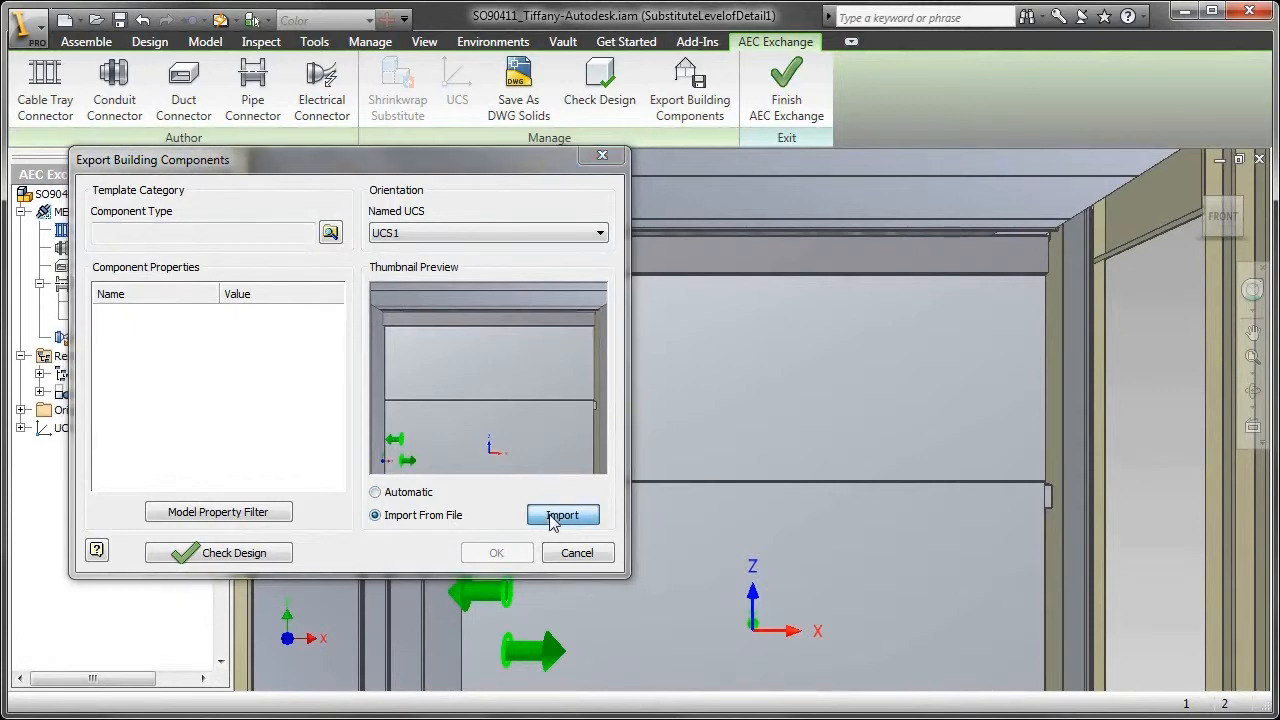
left_click(562, 514)
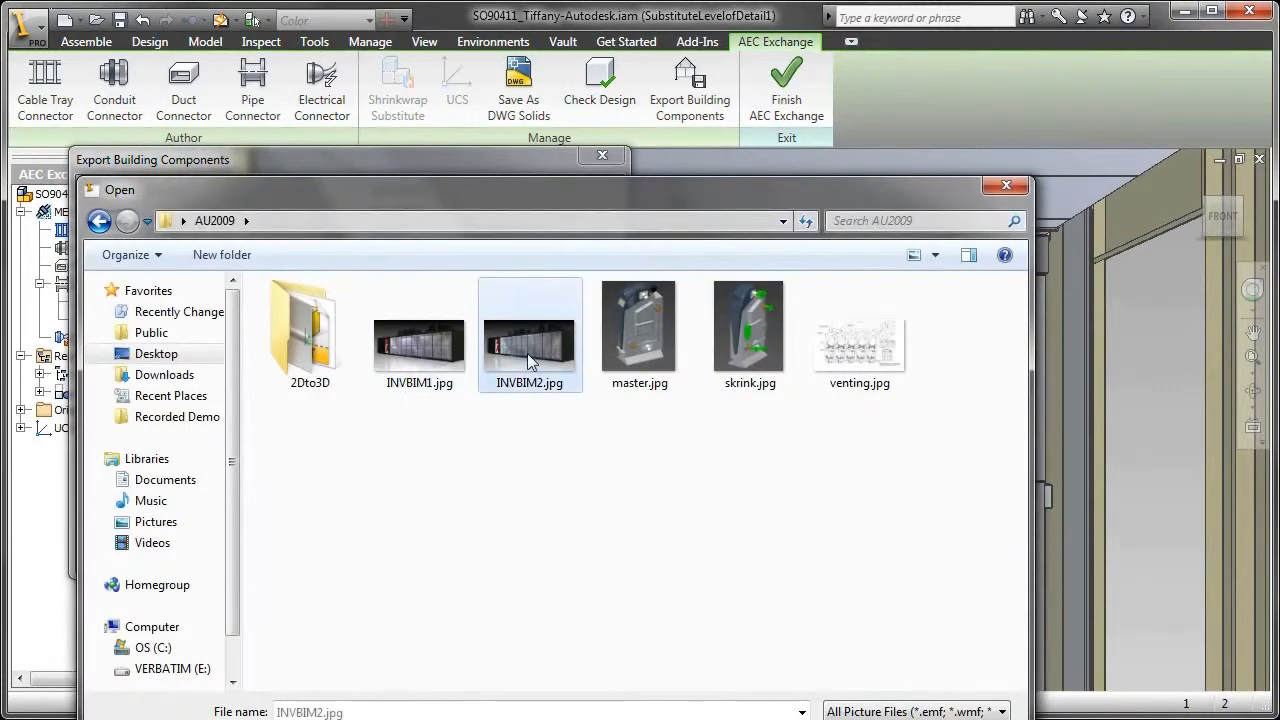
double_click(528, 336)
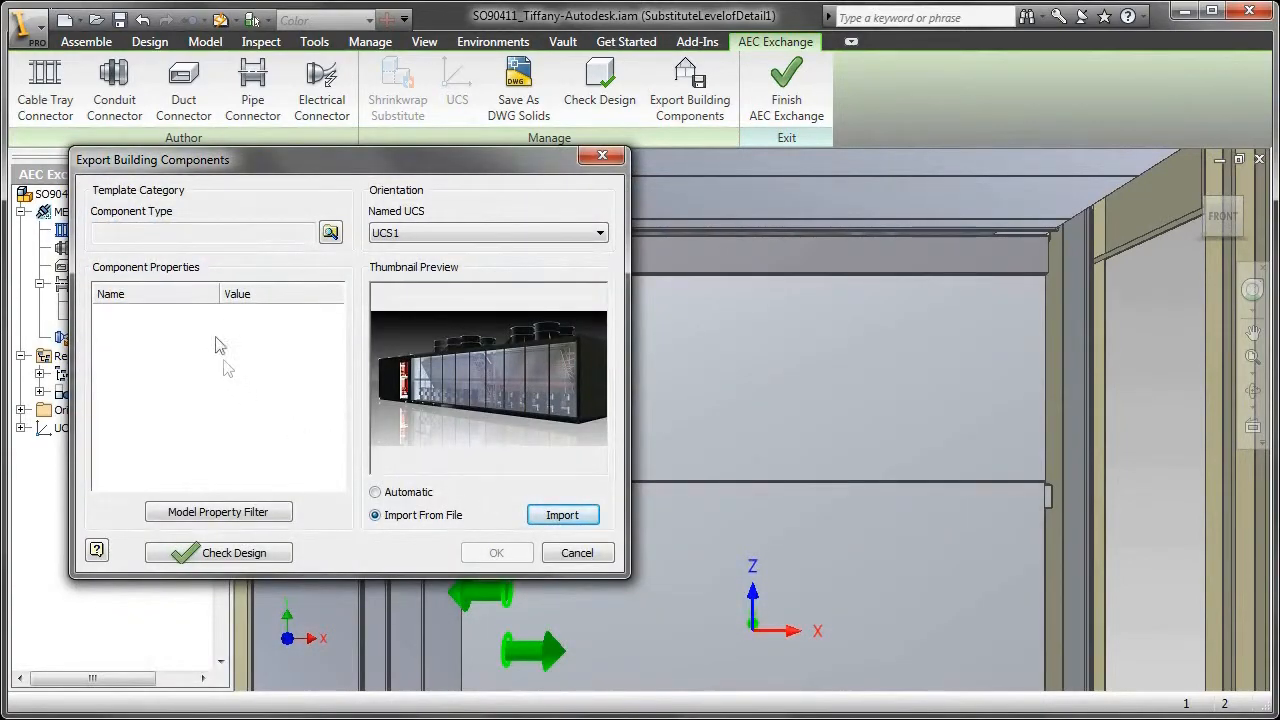
- Set component type 23.75.70.00 HVAC Distribution Devices and finish the building component export
left_click(330, 232)
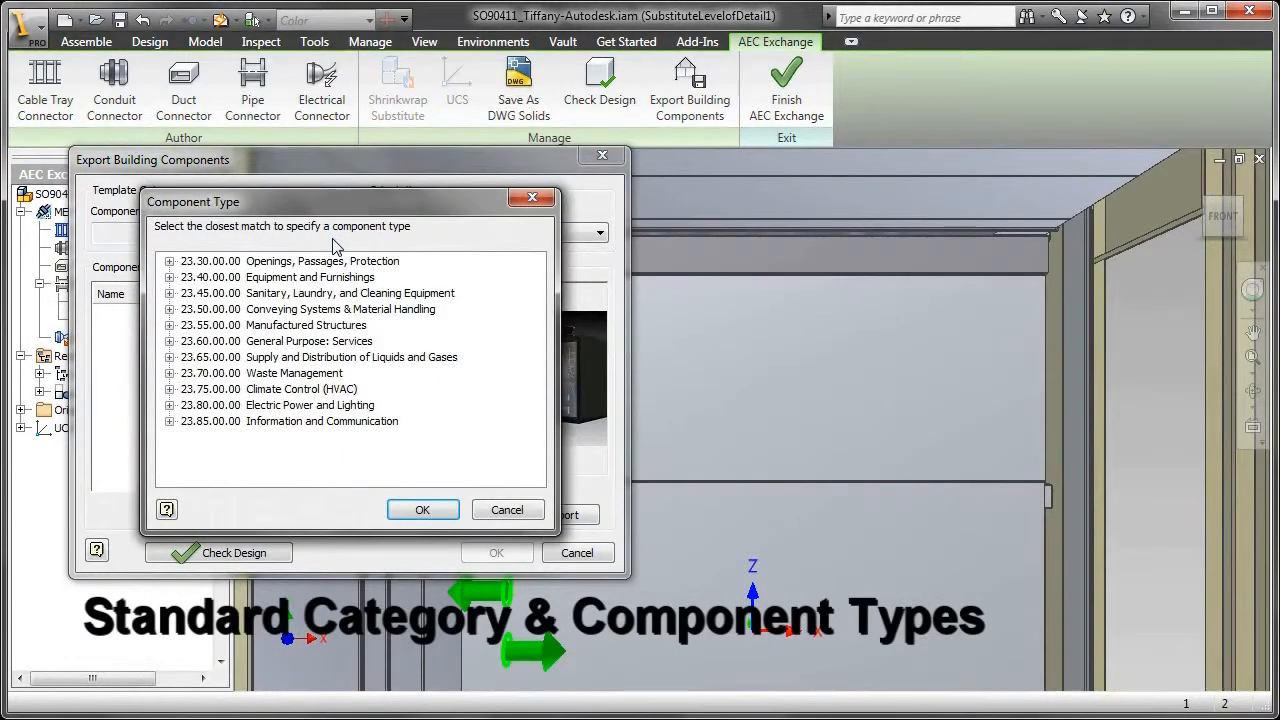
left_click(170, 388)
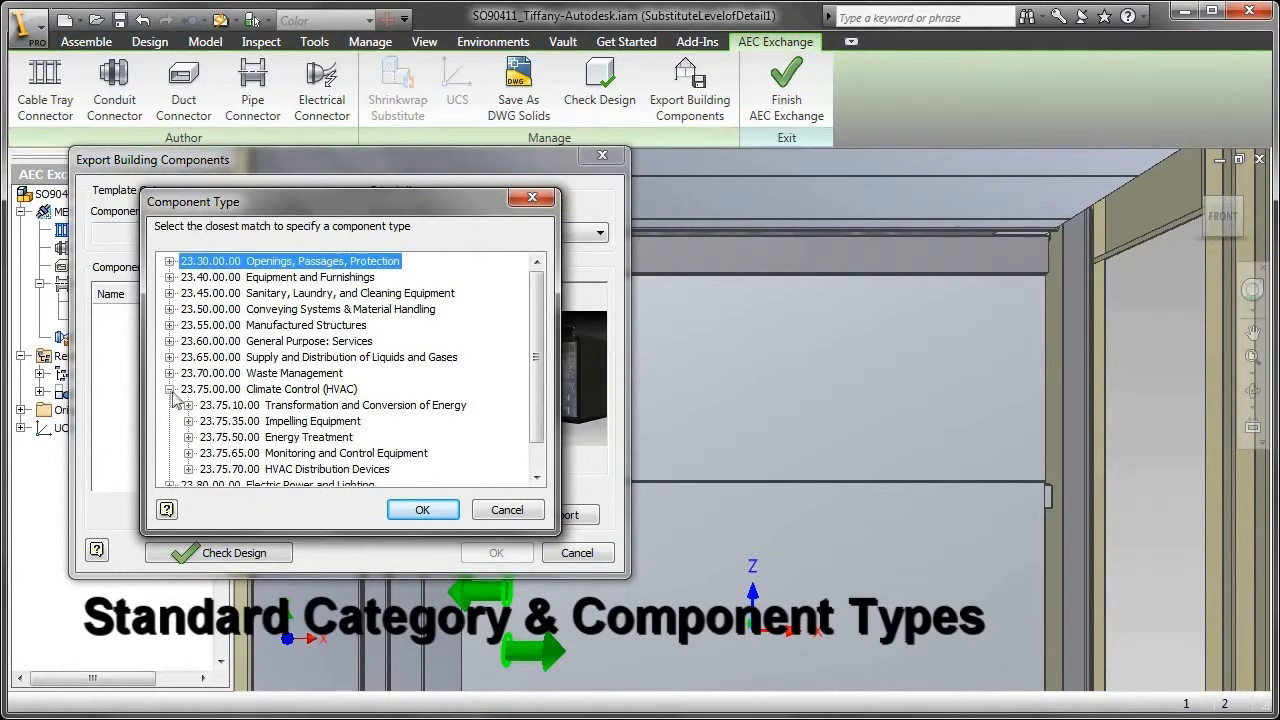
left_click(294, 468)
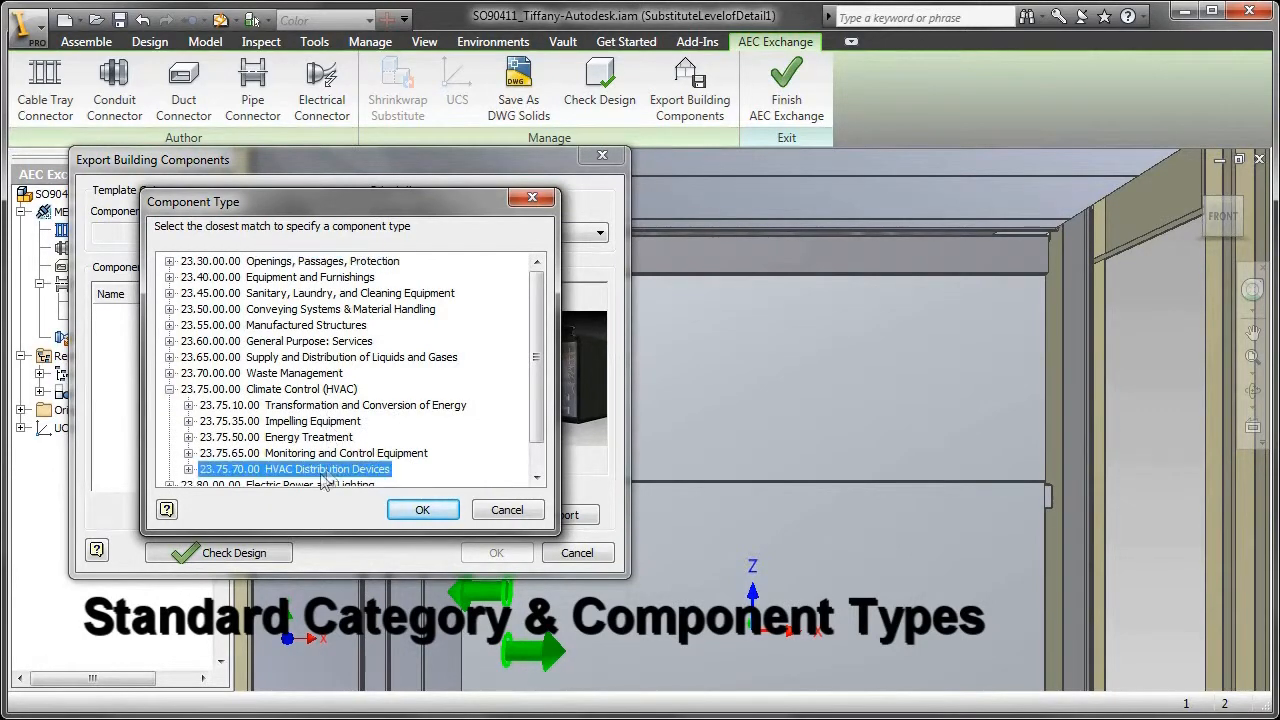
left_click(422, 510)
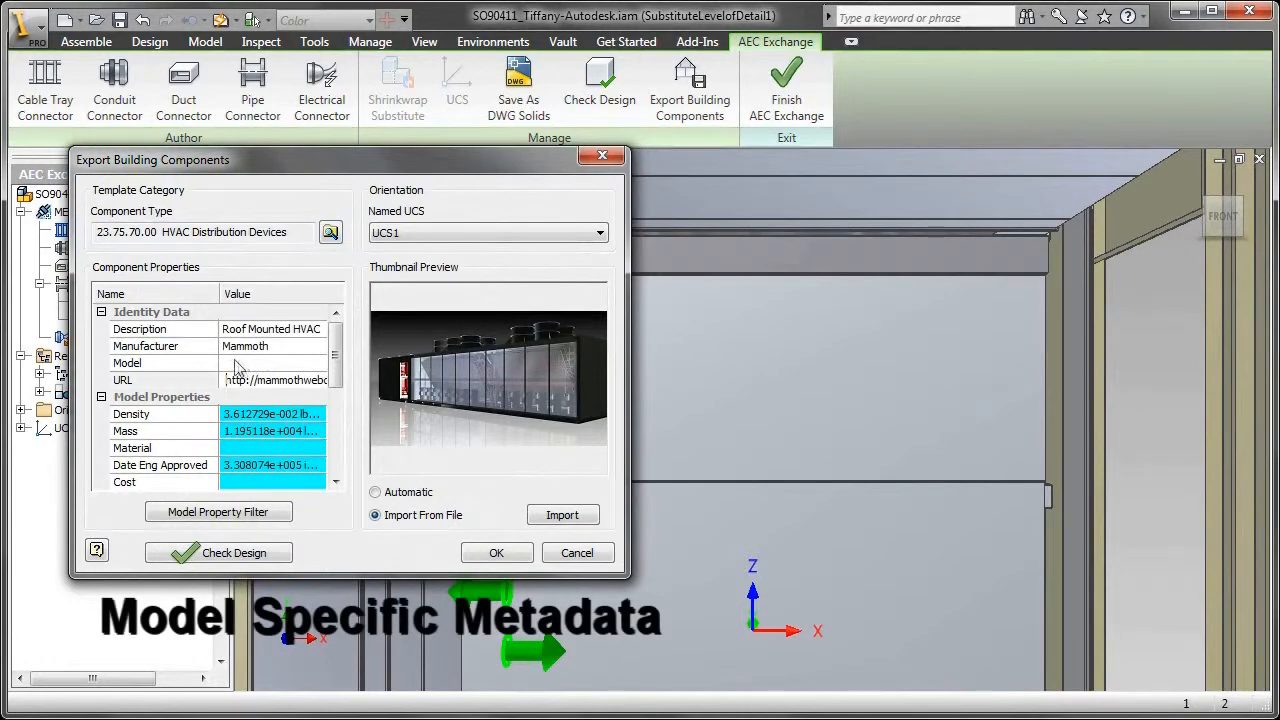
scroll("down", 3)
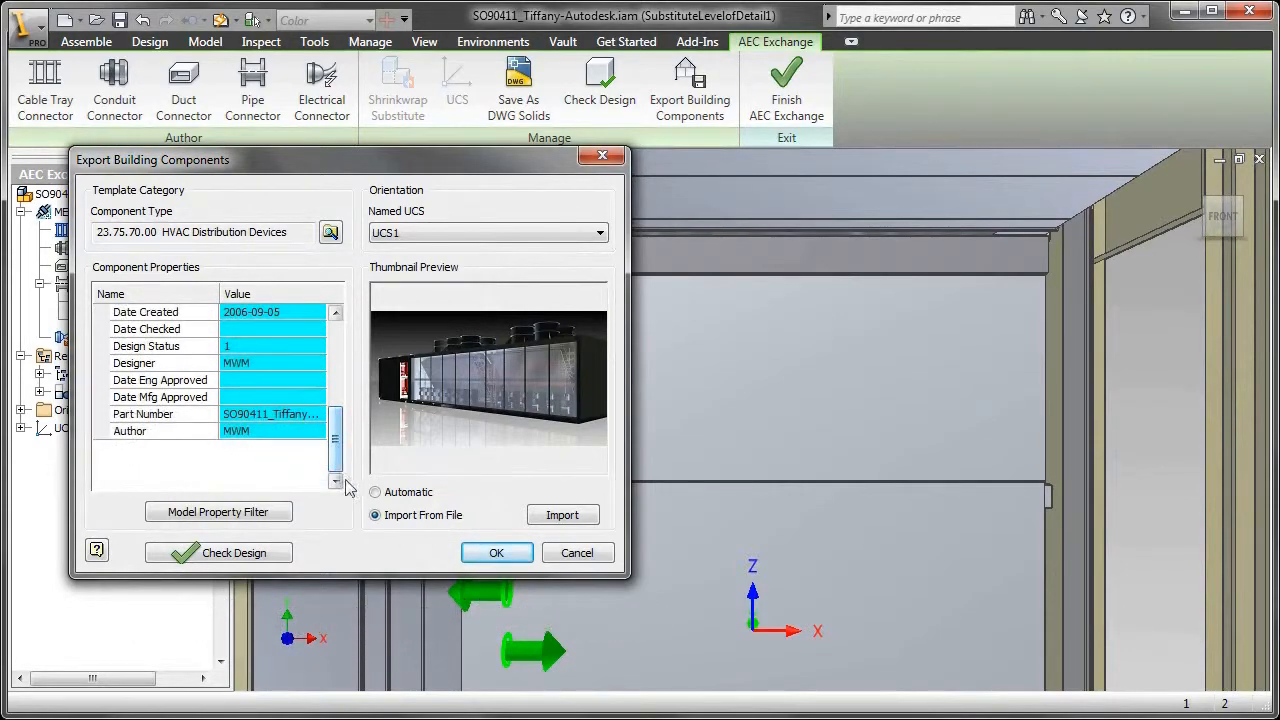
left_click(496, 552)
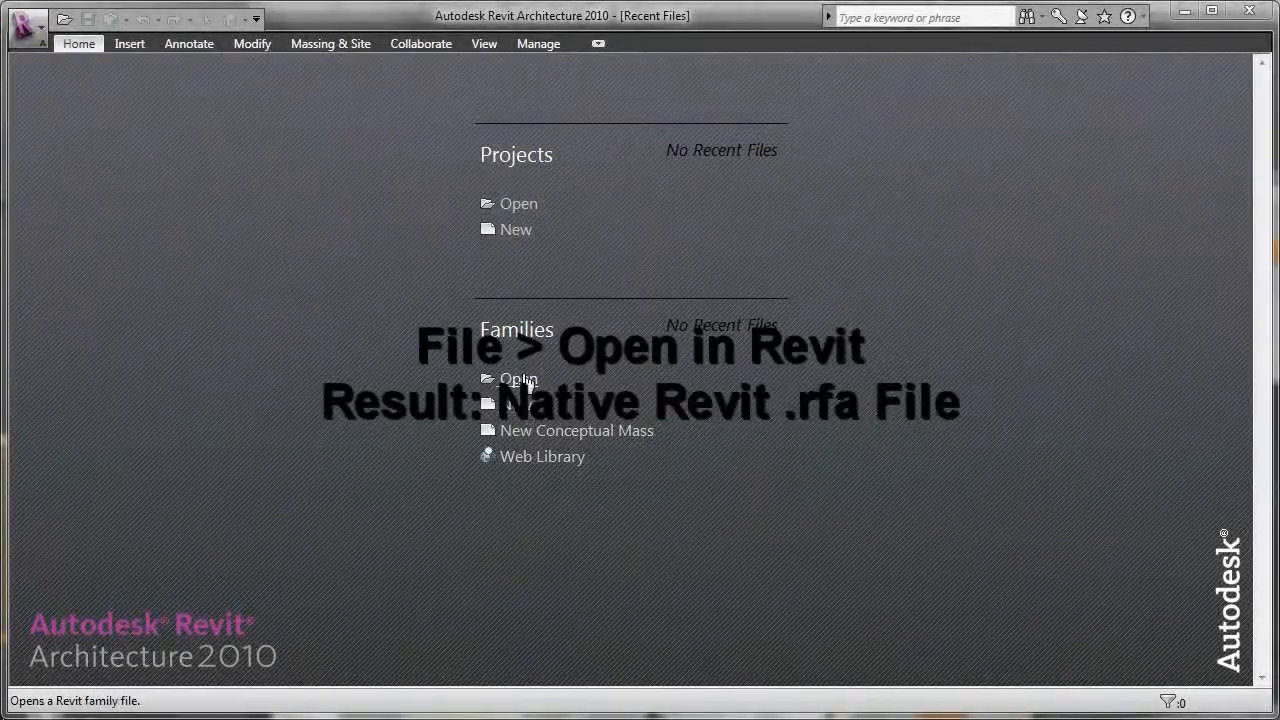
- Browse Families > Open to the VERBATIM (E:) drive listing MammothHVAC.adsk
left_click(520, 380)
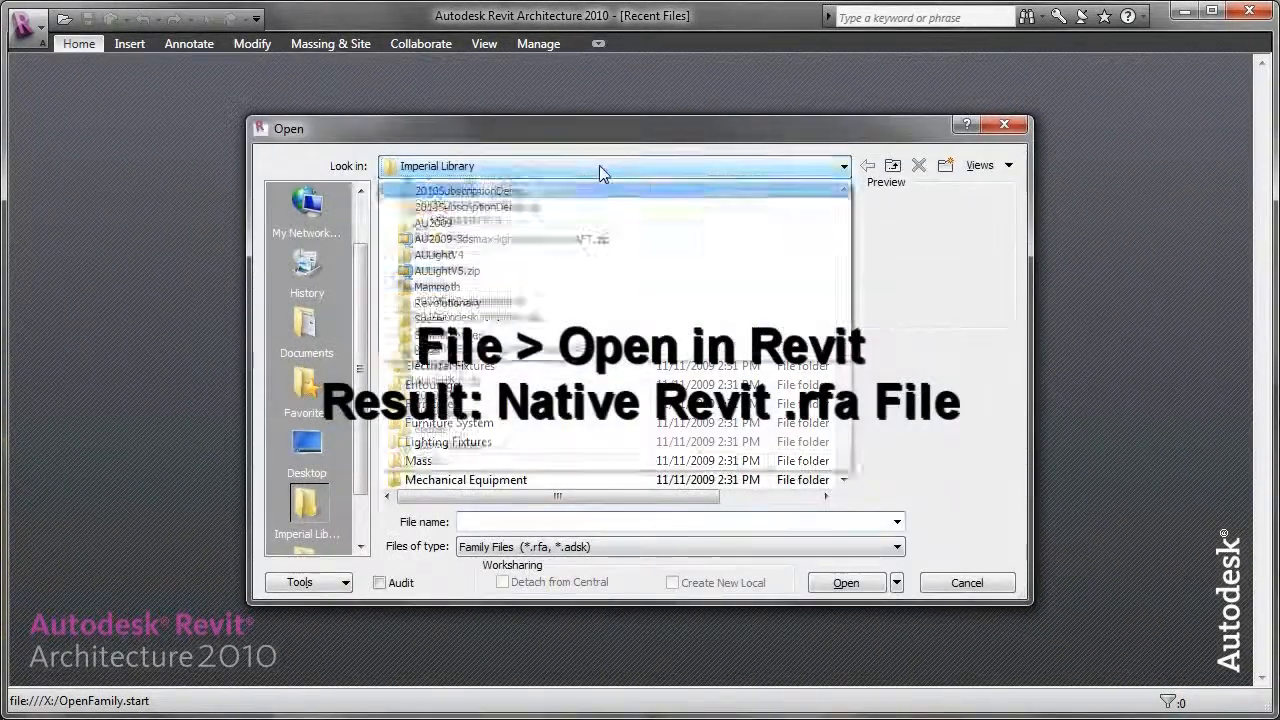
left_click(844, 166)
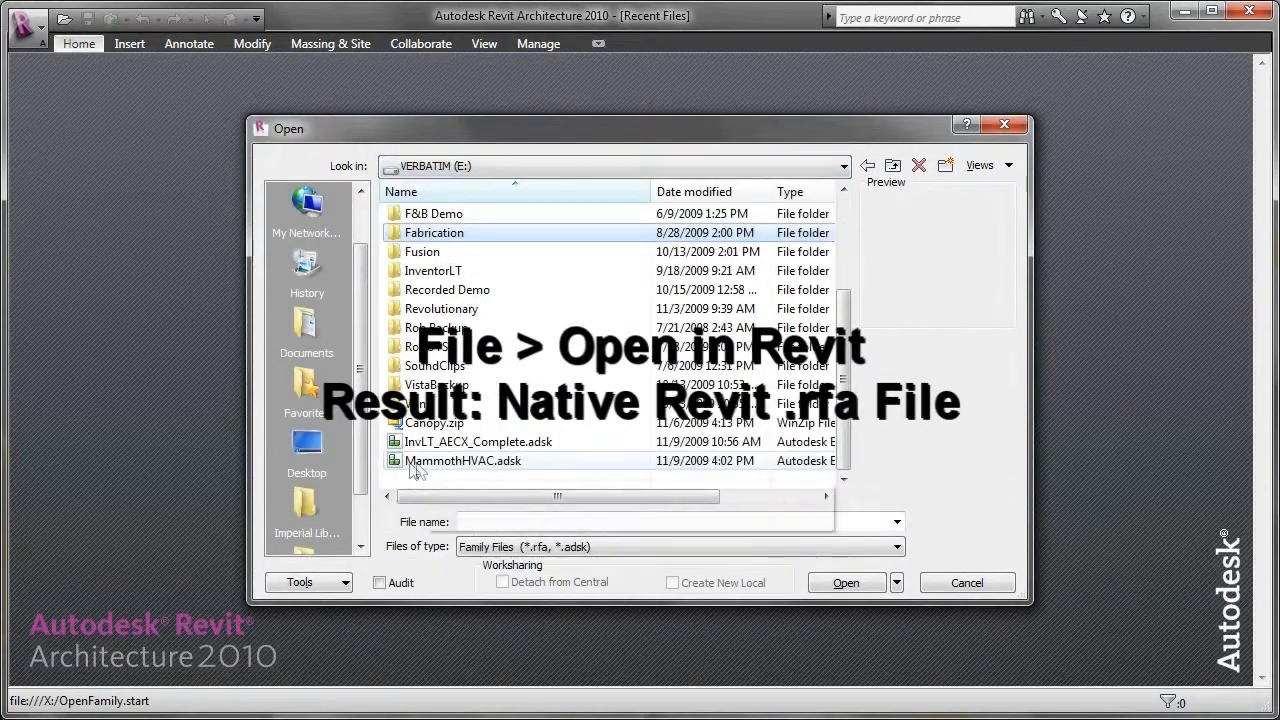